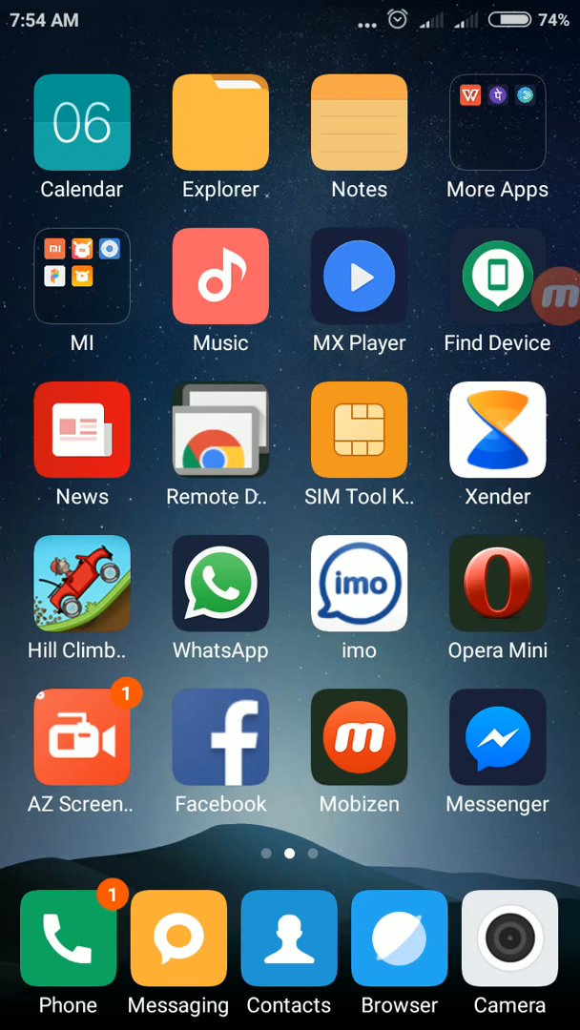
Swipe across the home pages and settle on the first page with the Settings app
scroll("right", 3)
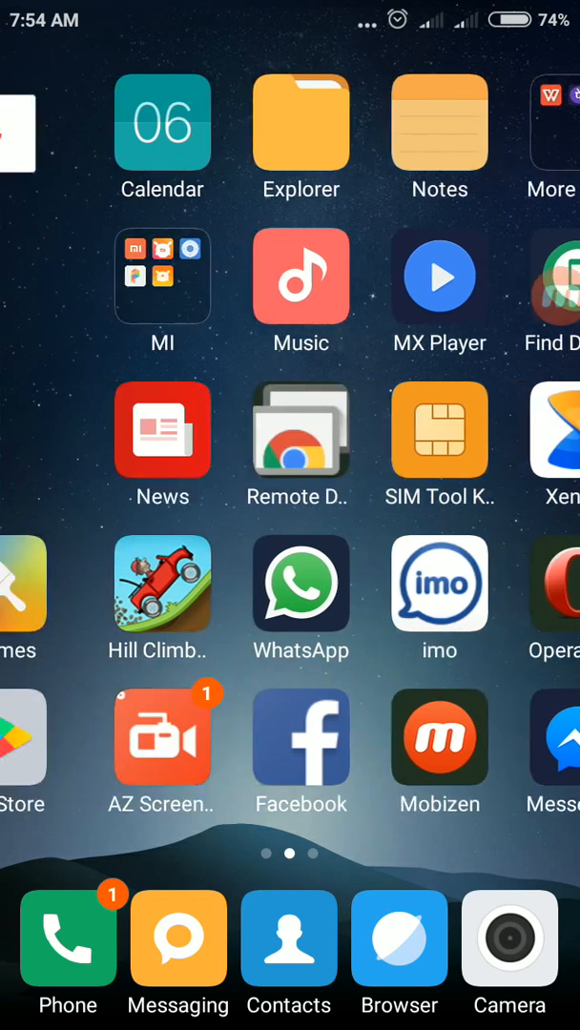
scroll("left", 3)
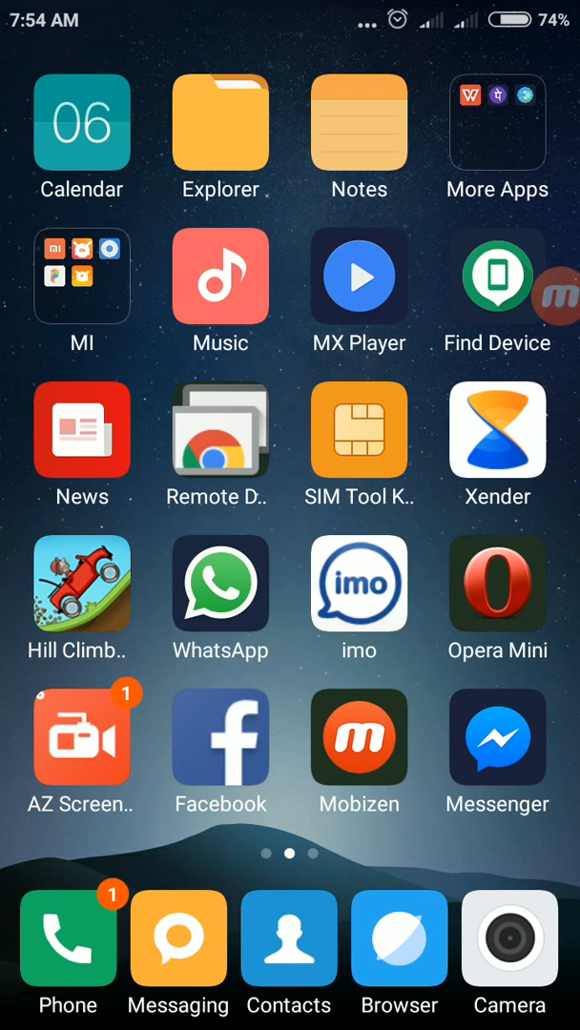
scroll("left", 3)
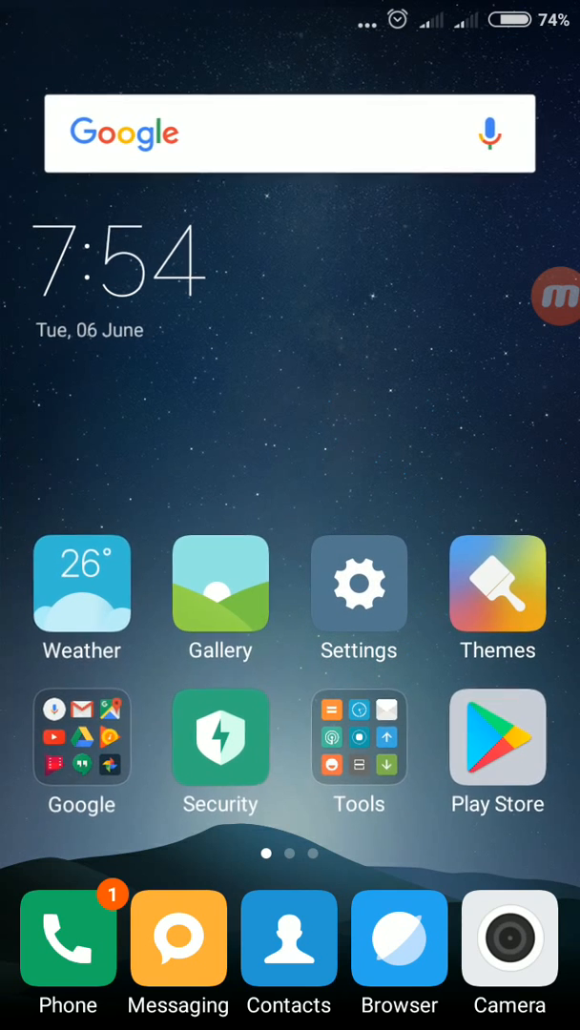
Enter the phone's Settings and scroll down to the Do not disturb entry
left_click(358, 583)
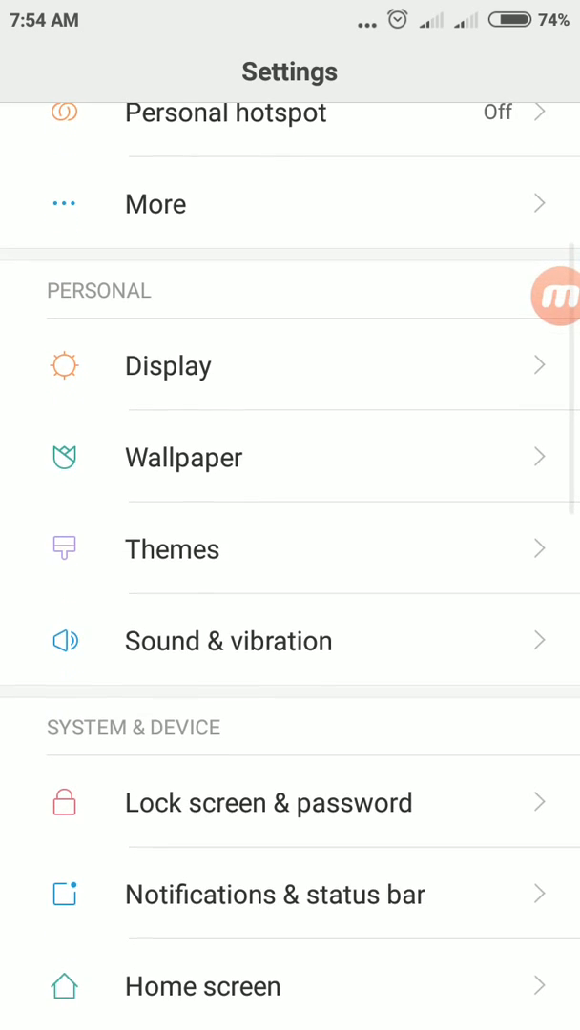
scroll("down", 3)
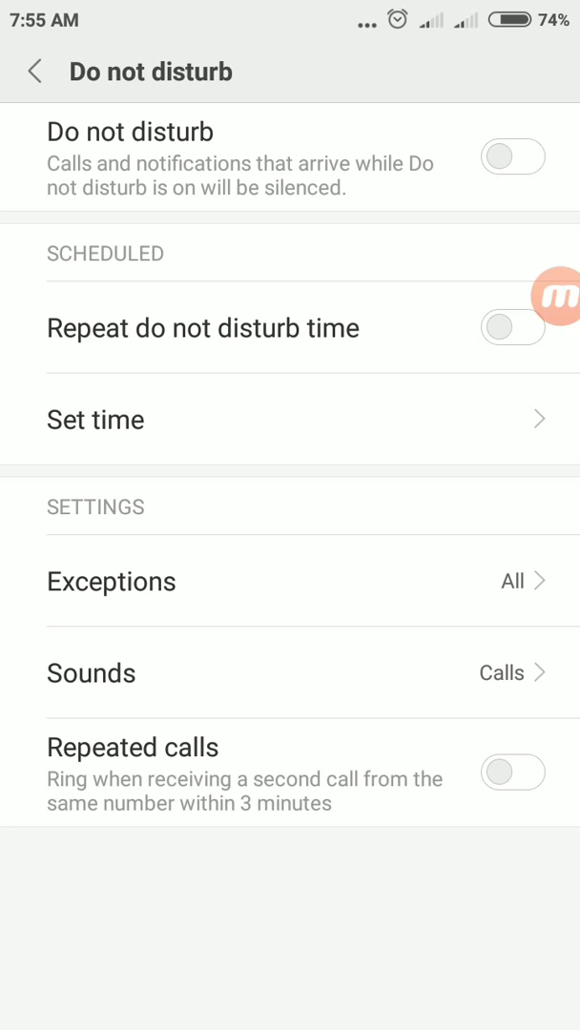
Turn Do not disturb on and go into its Set time schedule starting at 7:16
left_click(511, 157)
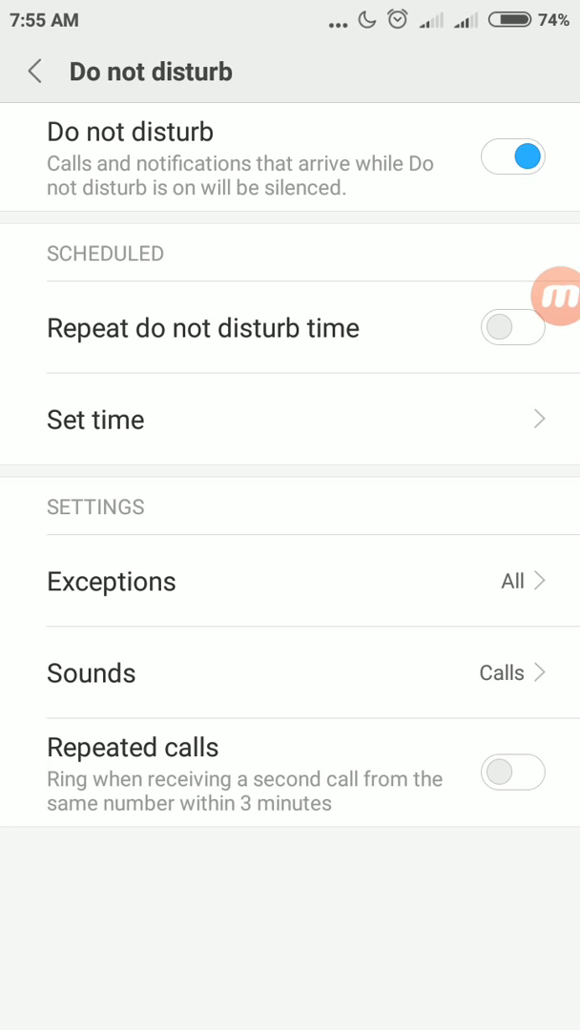
left_click(511, 328)
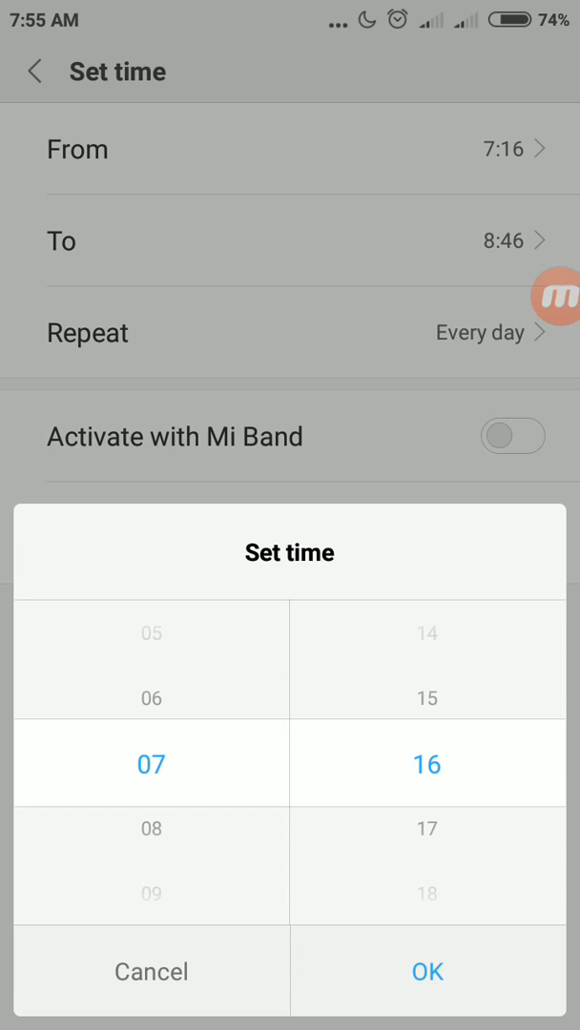
Confirm the 7:16 start and 9:46 end times, then go to the Exceptions options
left_click(427, 971)
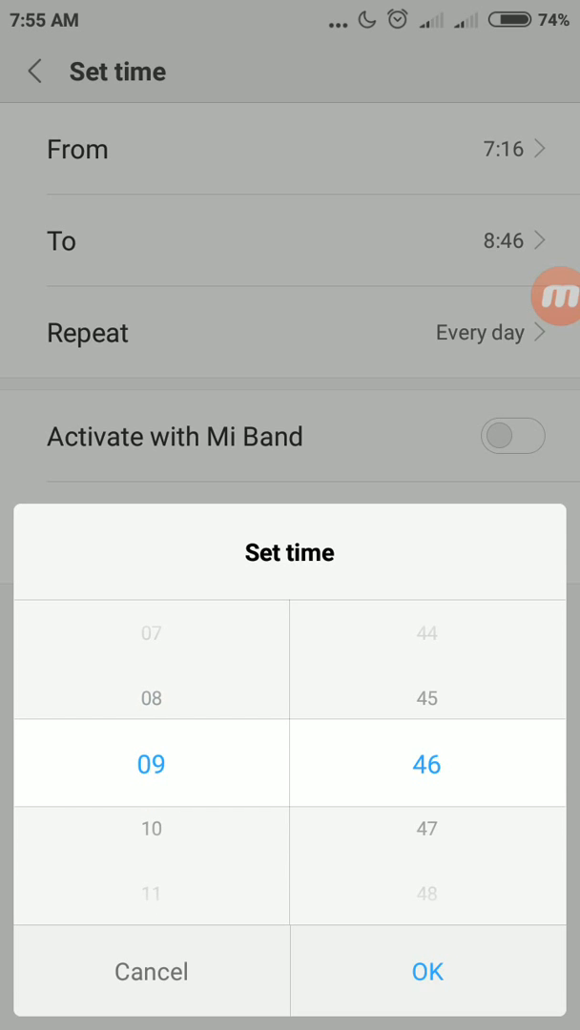
left_click(427, 970)
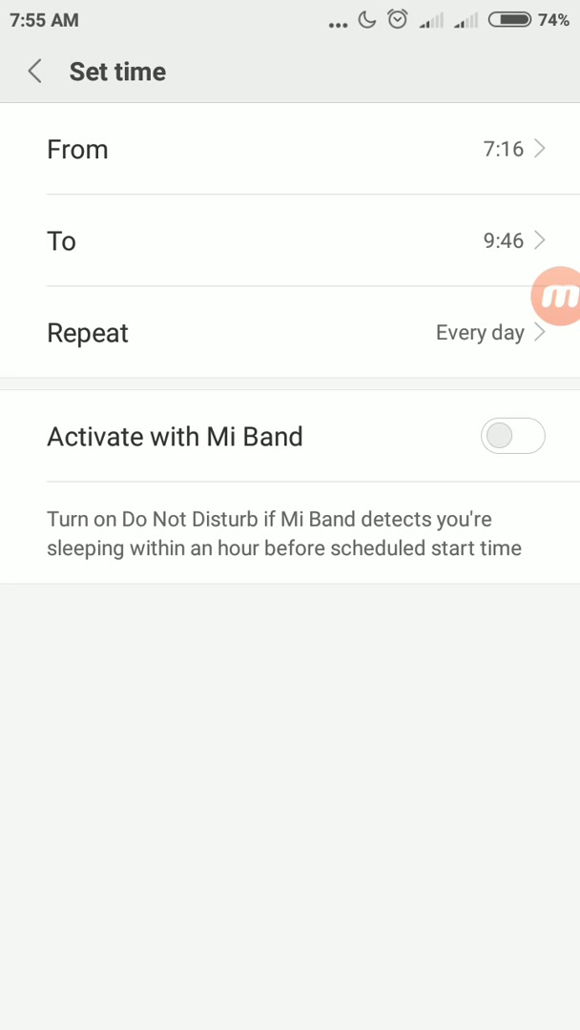
left_click(286, 332)
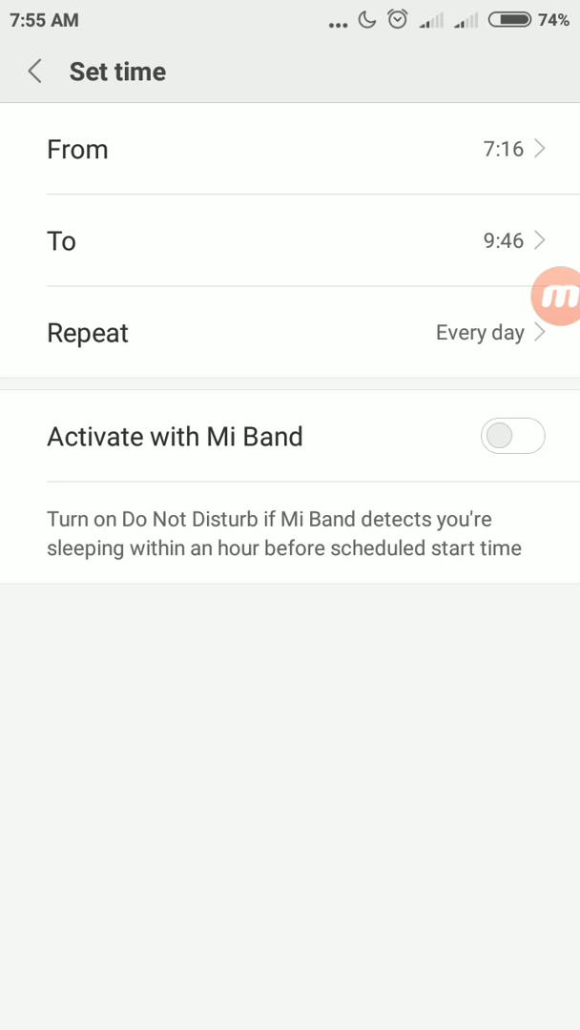
left_click(34, 72)
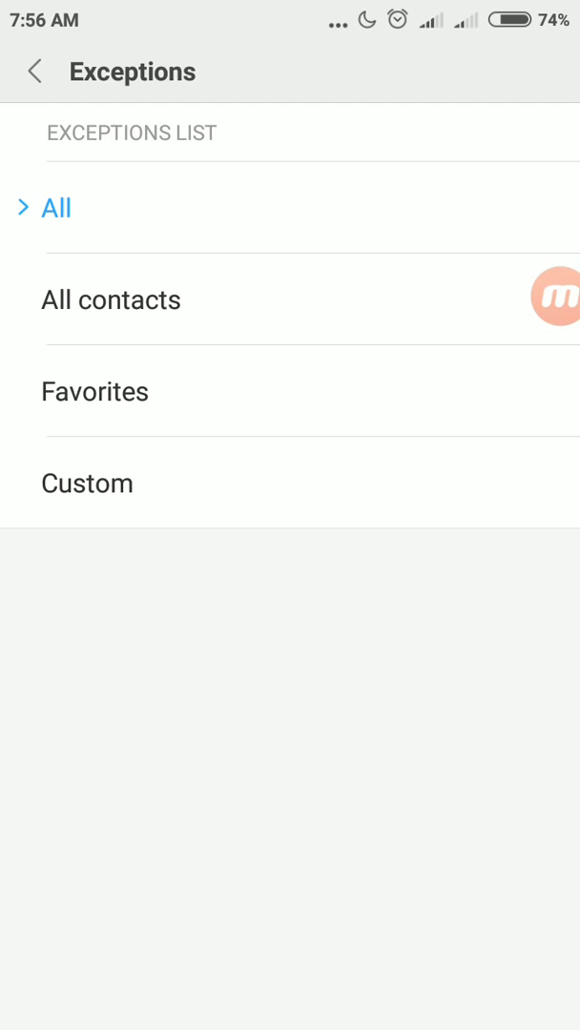
Choose Custom as the exceptions list, leaving an empty section ready for contacts
left_click(86, 484)
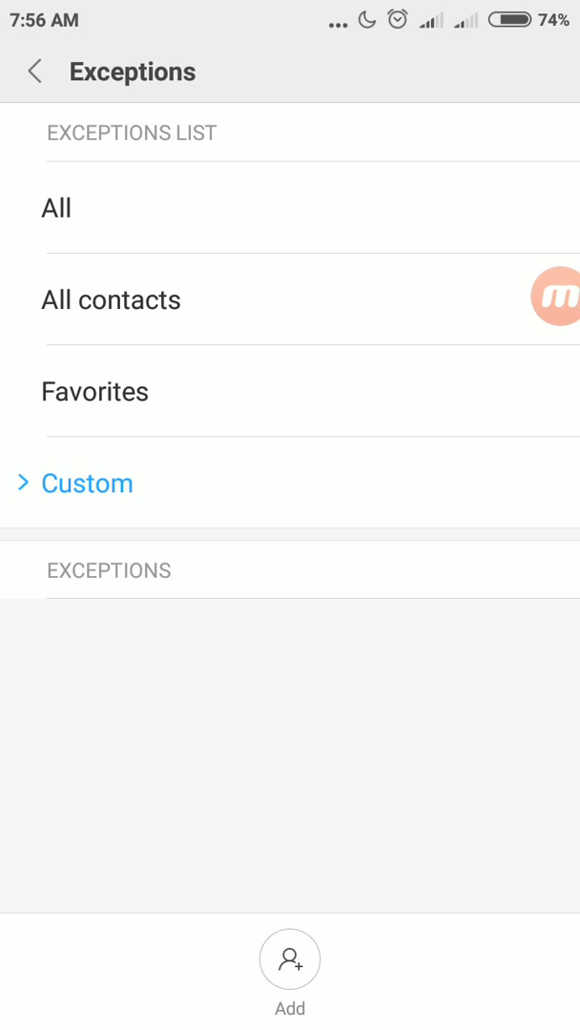
left_click(290, 960)
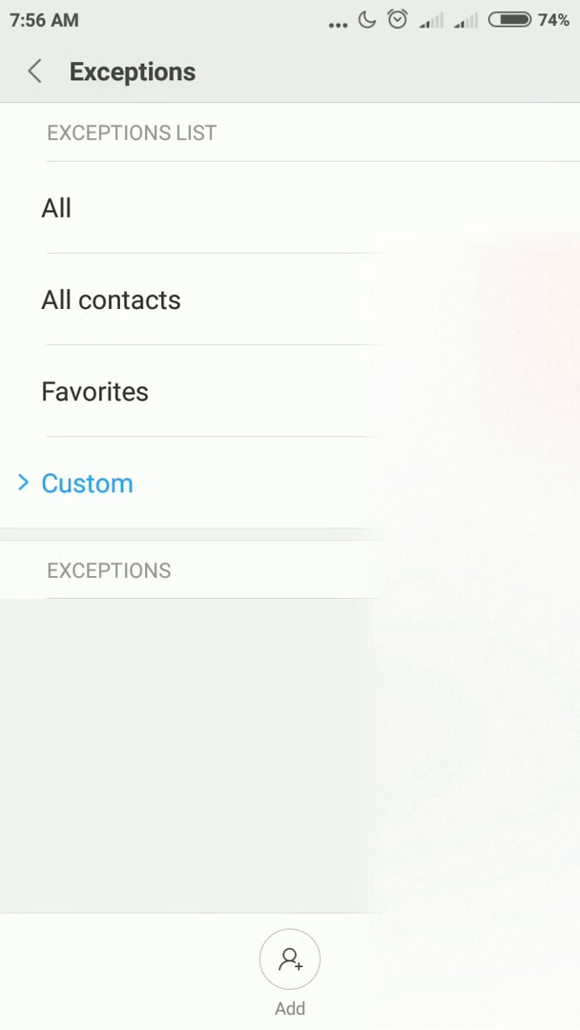
left_click(35, 73)
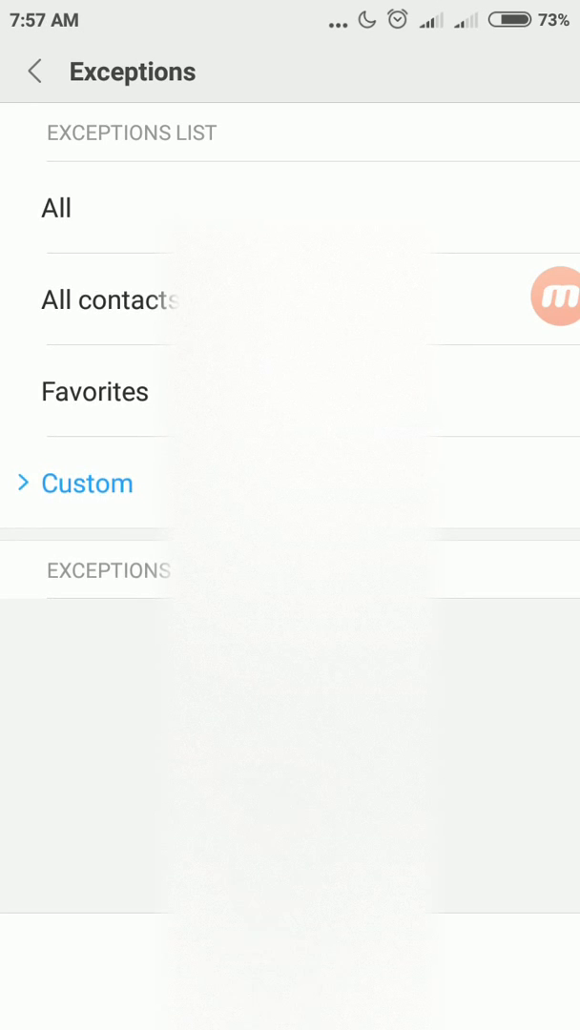
Search the contacts, tick the found contact and add it to the custom exceptions
left_click(85, 482)
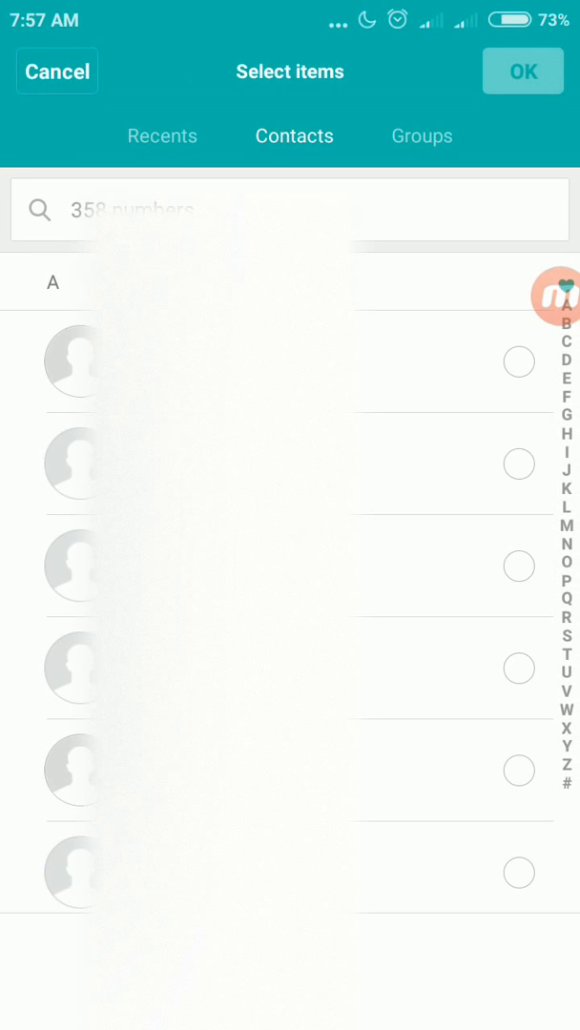
left_click(286, 210)
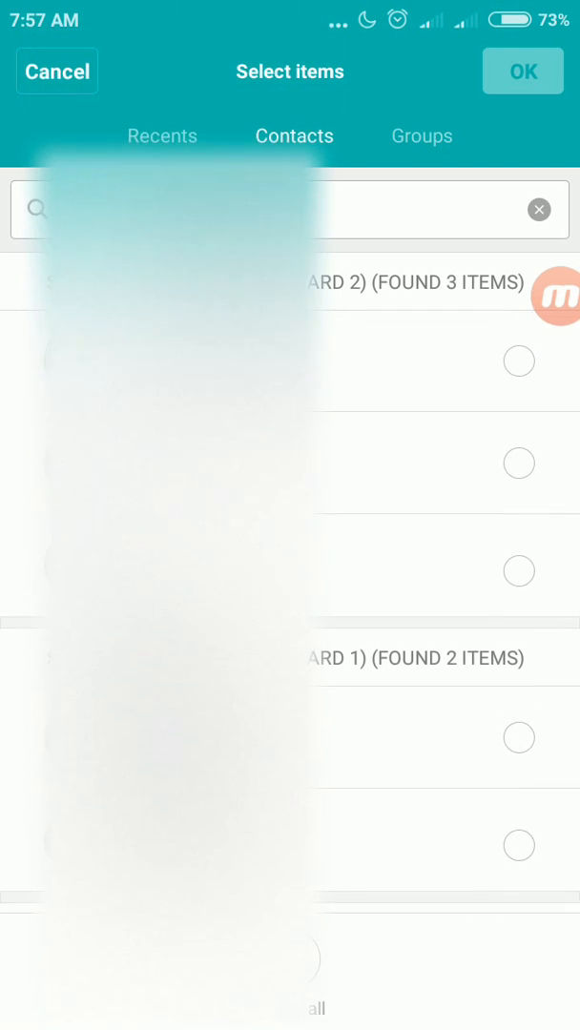
left_click(519, 464)
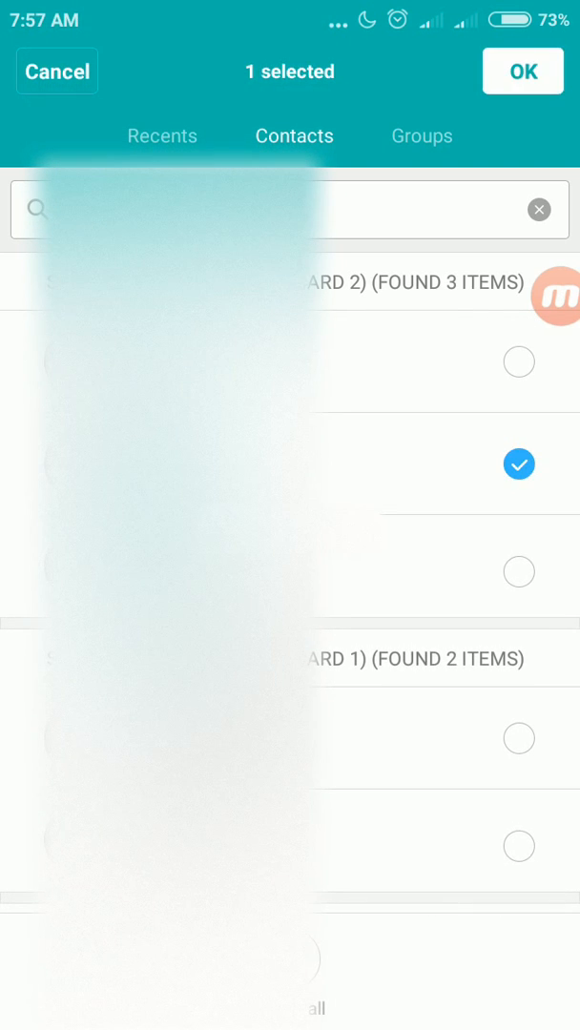
left_click(523, 70)
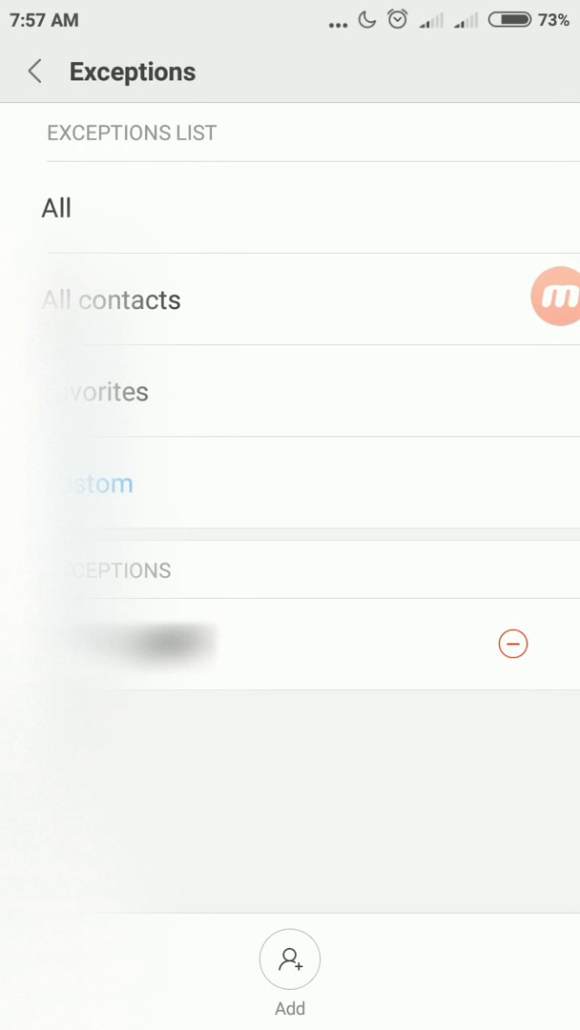
Remove the added contact from the exceptions and return to the Do not disturb page
left_click(34, 73)
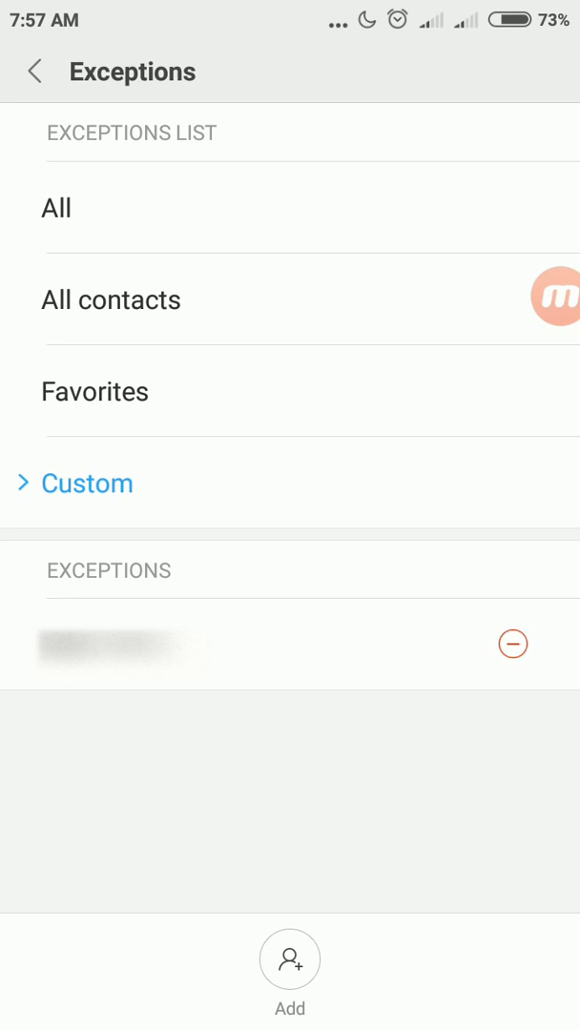
left_click(511, 644)
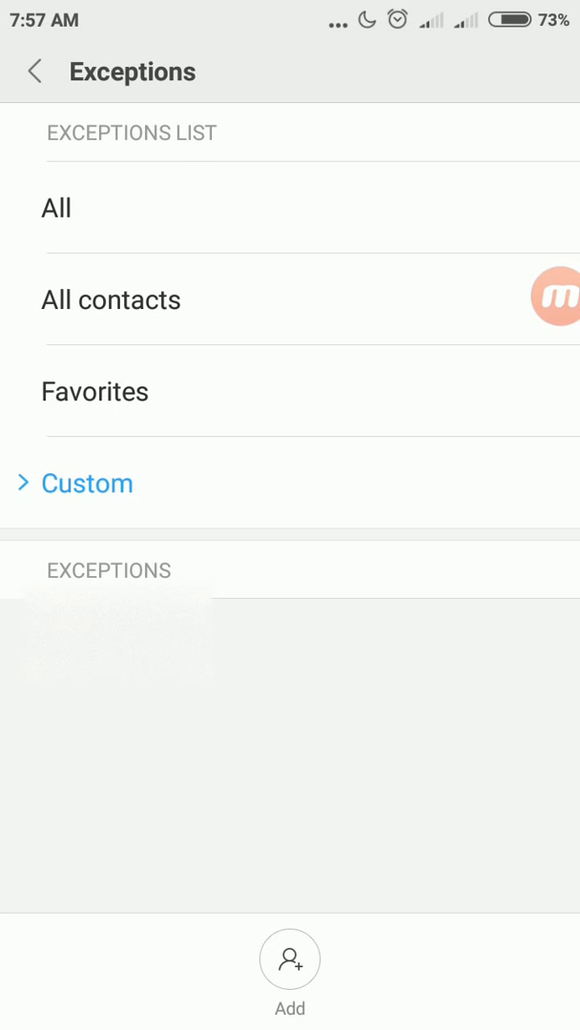
left_click(35, 72)
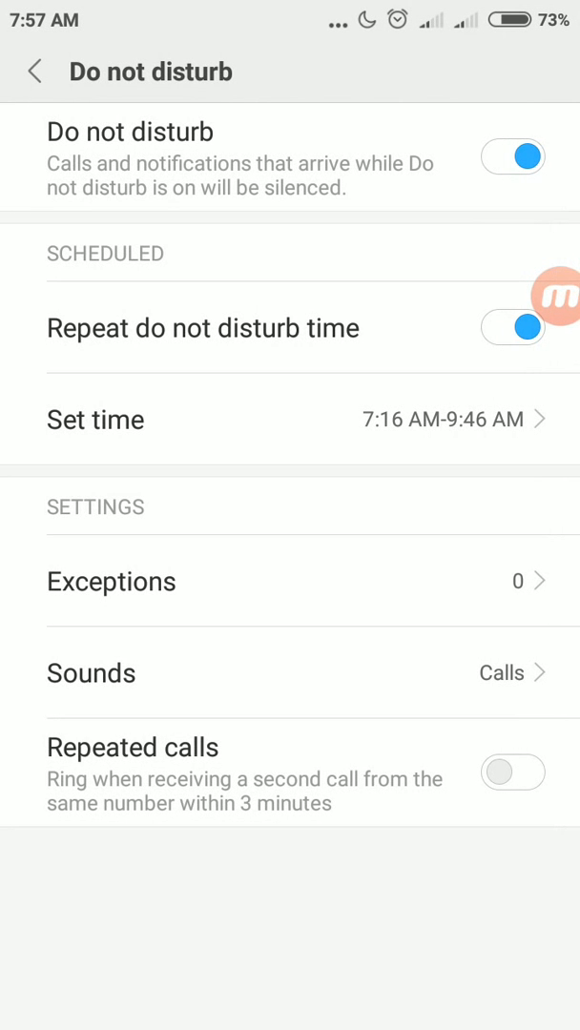